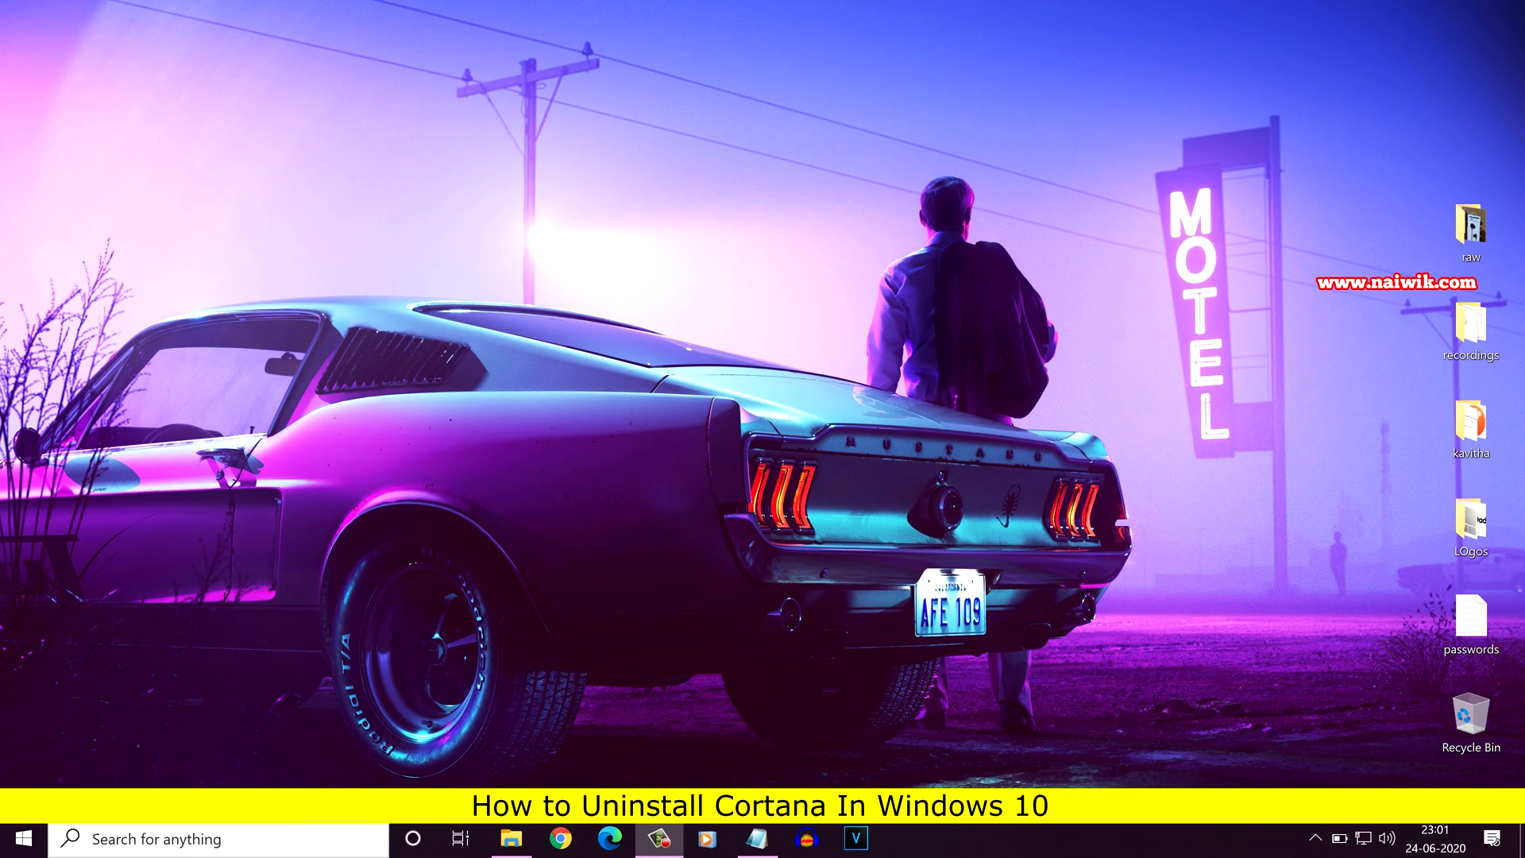
mouse_move(413, 839)
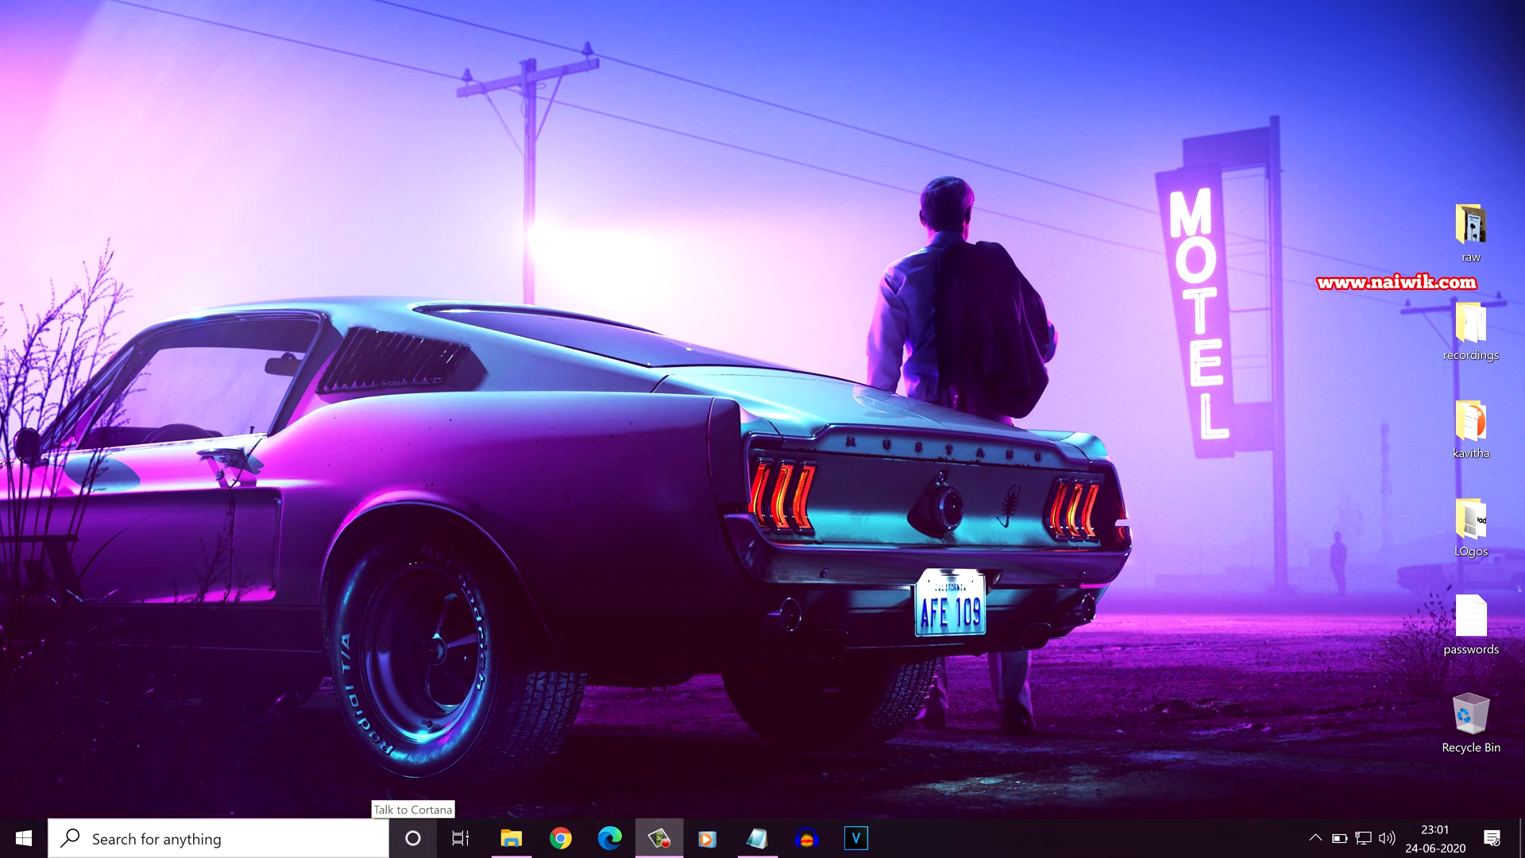
- Bring up the Windows search panel from the taskbar search box
click(413, 837)
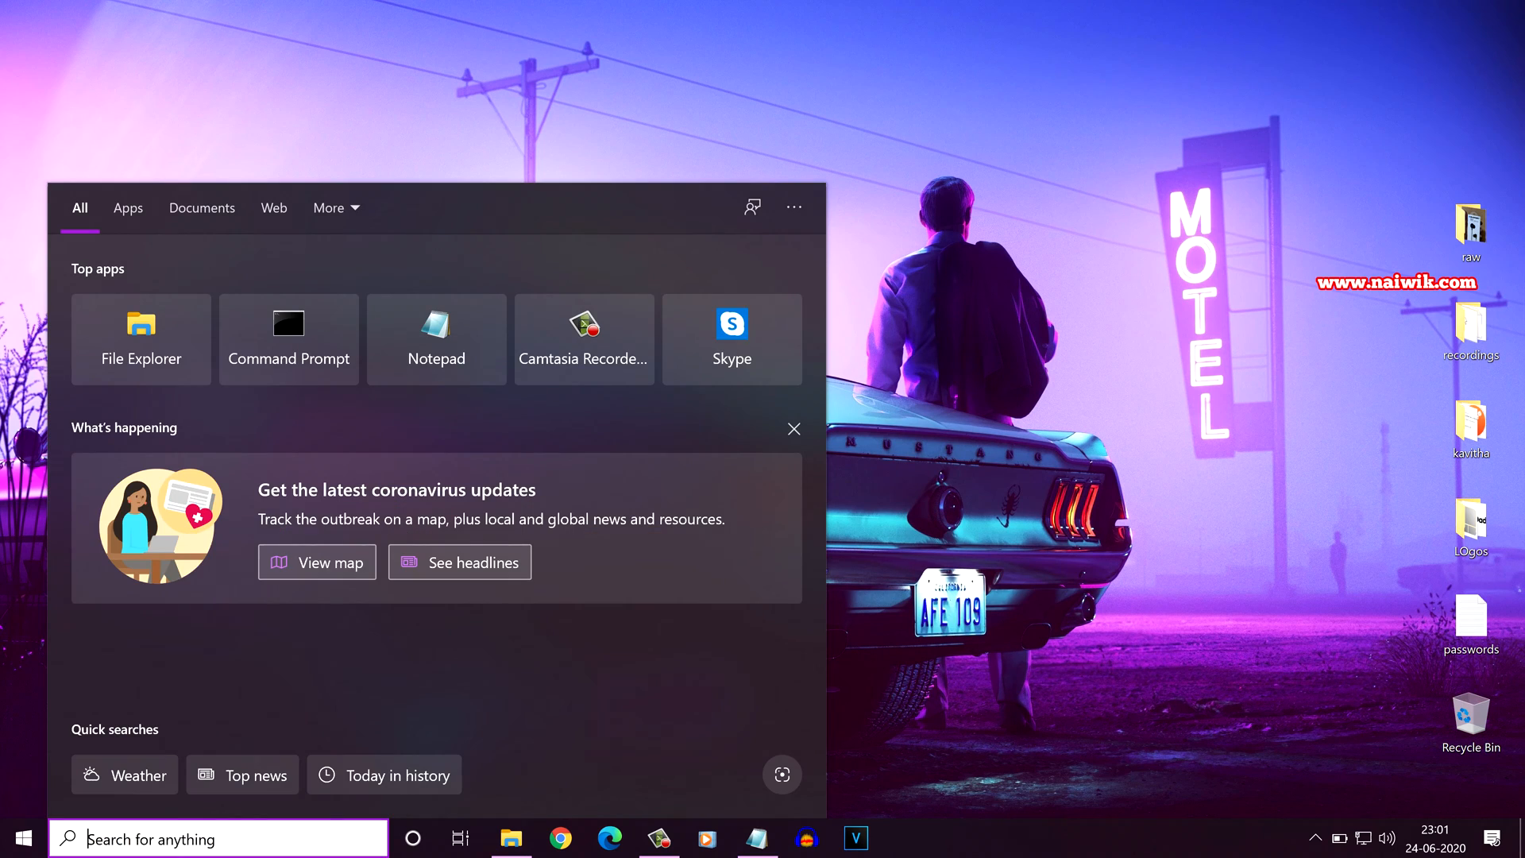
- Search 'powersh' and launch Windows PowerShell as administrator
text(powersh)
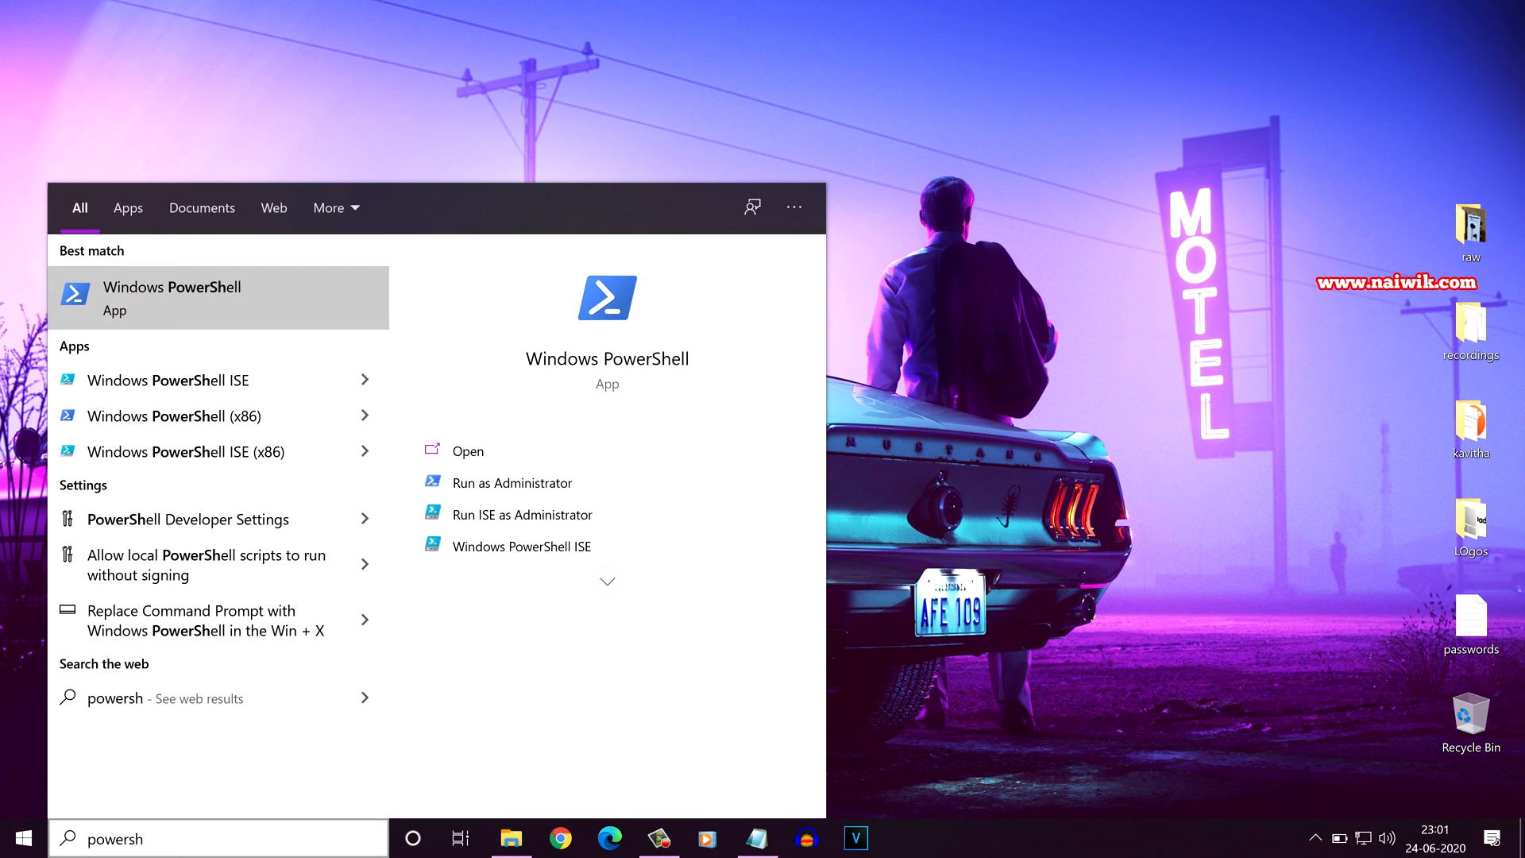
right_click(172, 297)
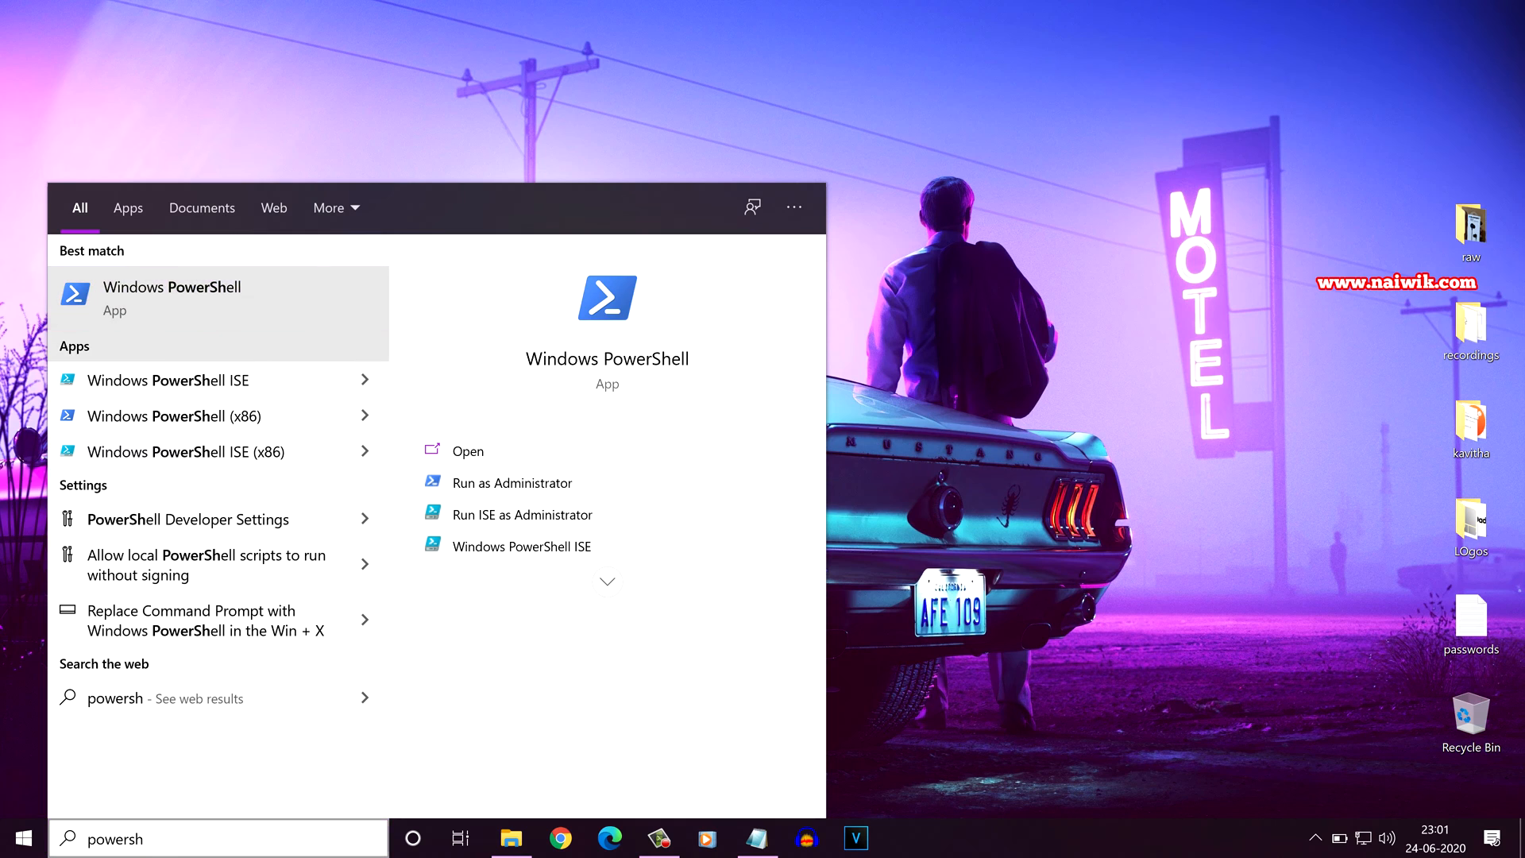
click(513, 483)
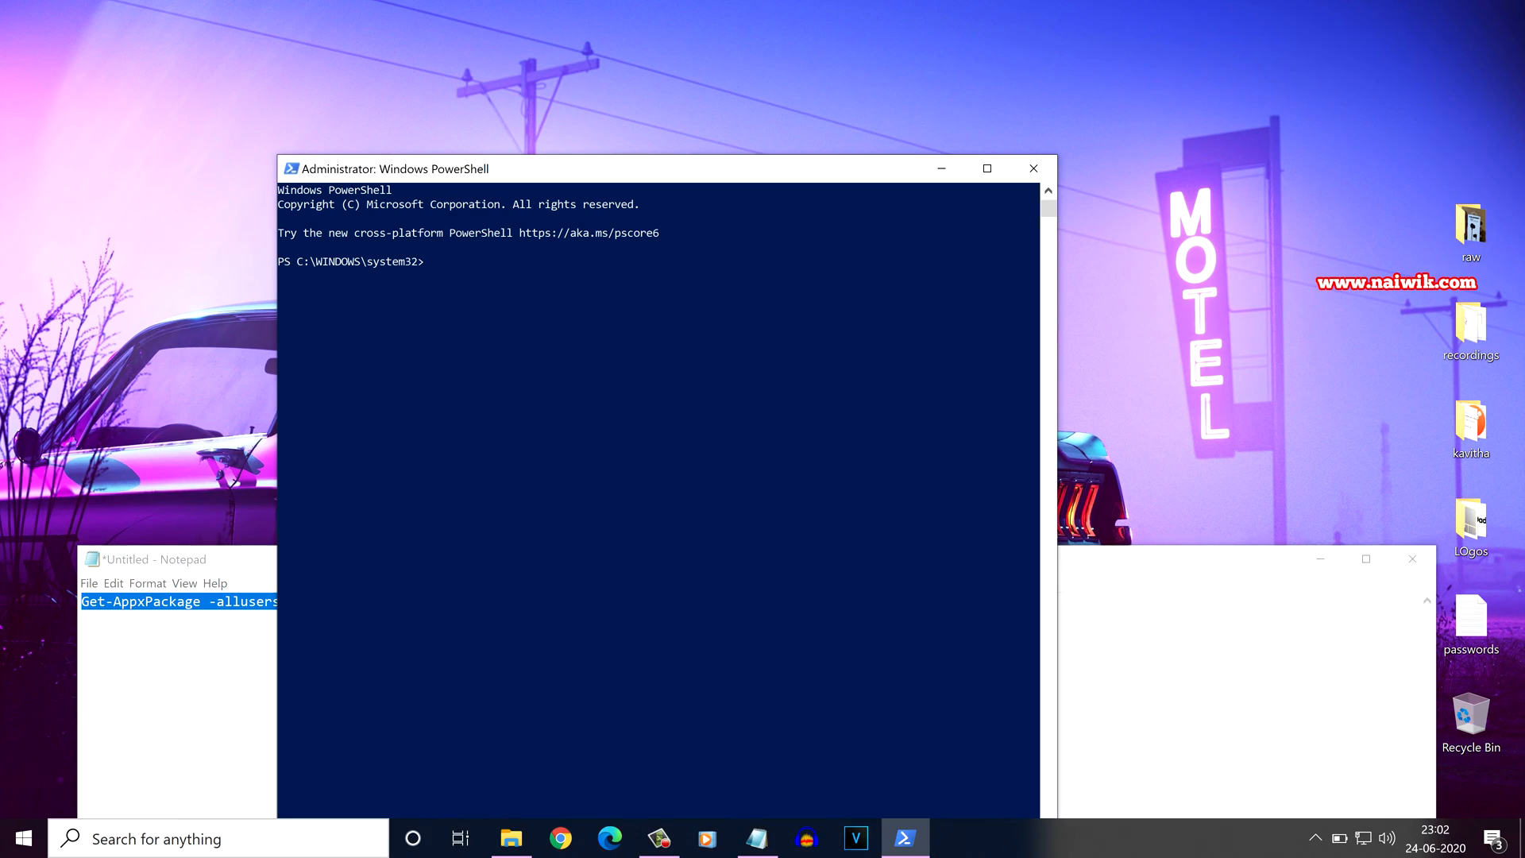
- Run Get-AppxPackage -allusers Microsoft.549981C3F5F10 | Remove-AppxPackage to uninstall Cortana
text(Get-AppxPackage -allusers Microsoft.549981C3F5F10 | Remove-AppxPackage)
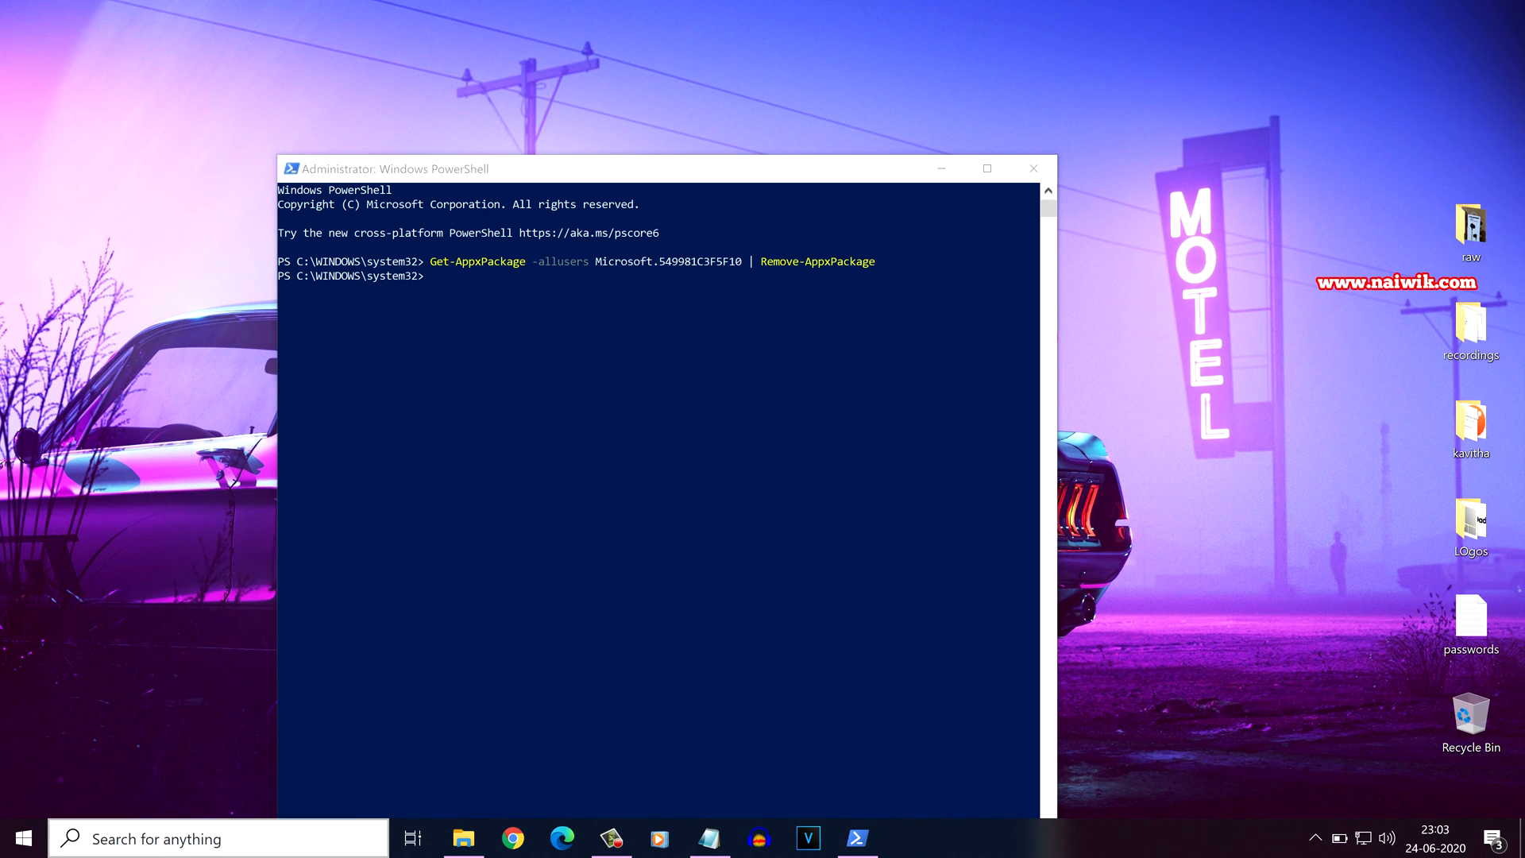
- Launch Microsoft Store via search 'stor' and search it for 'cortana'
text(stor)
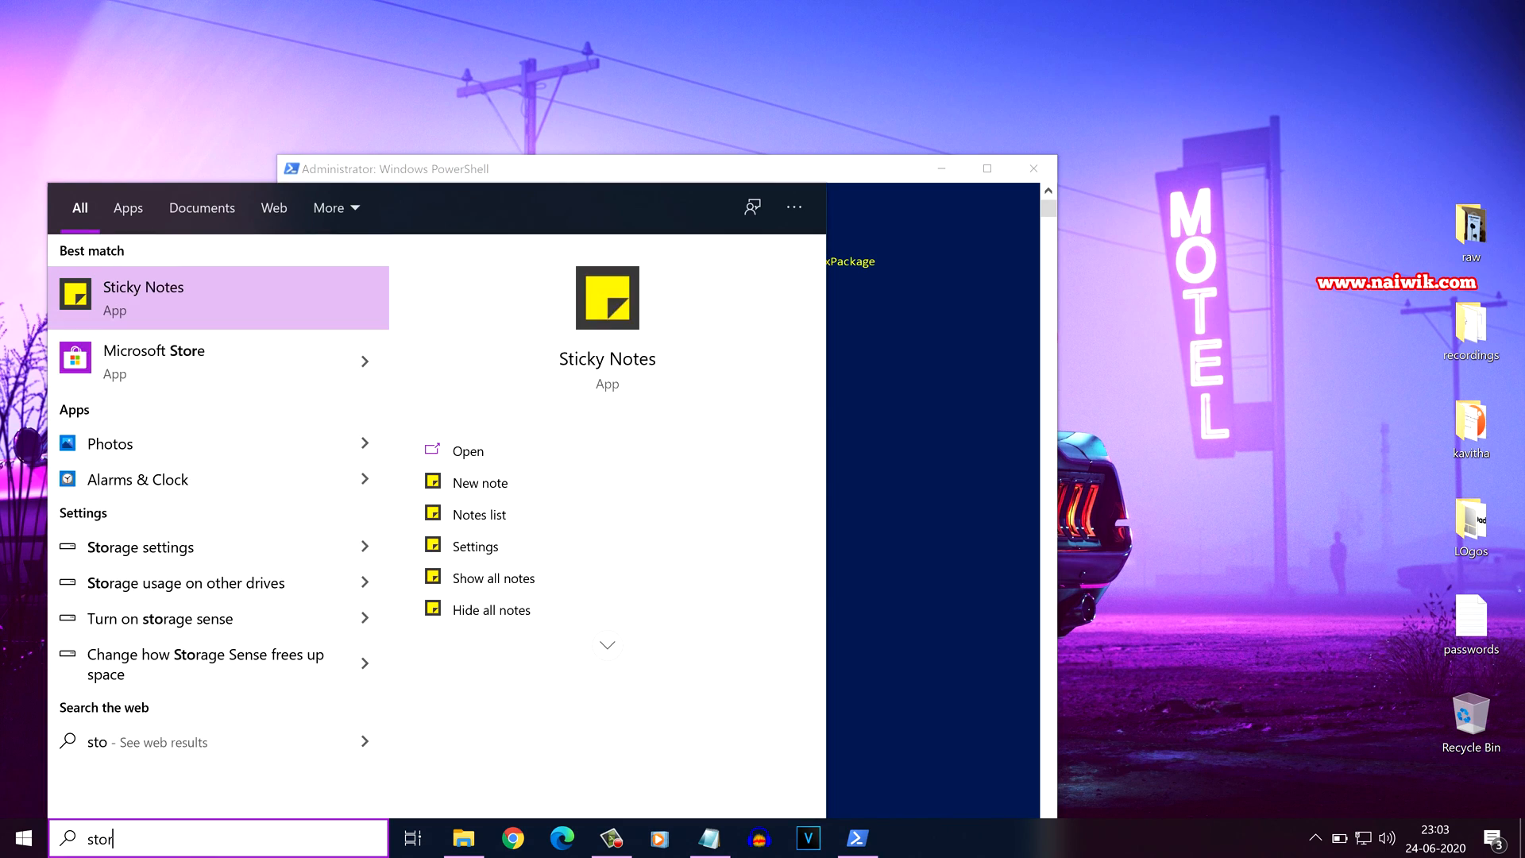
click(152, 360)
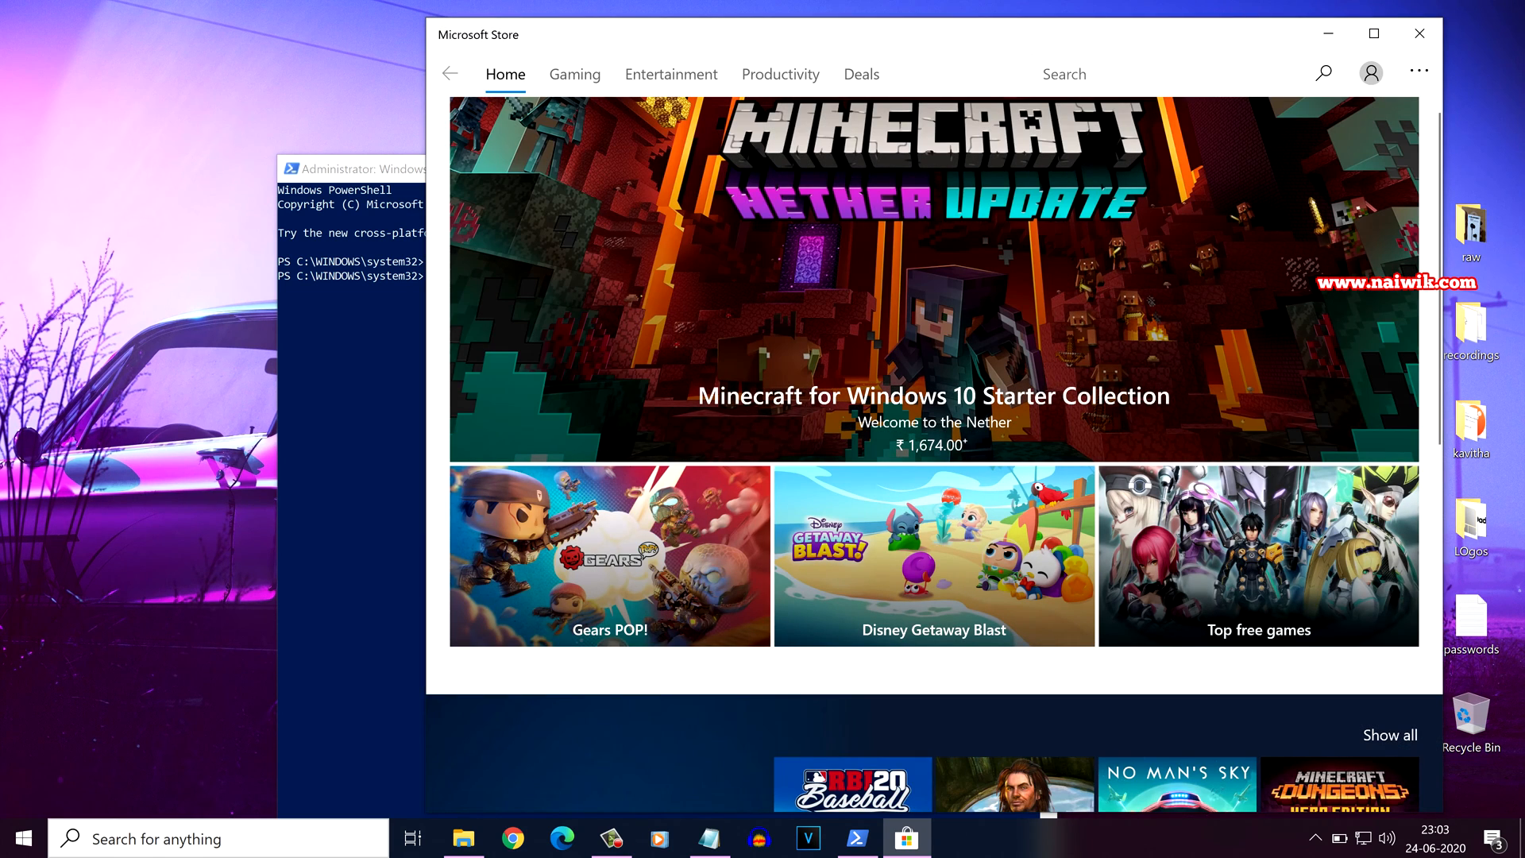
text(cortana)
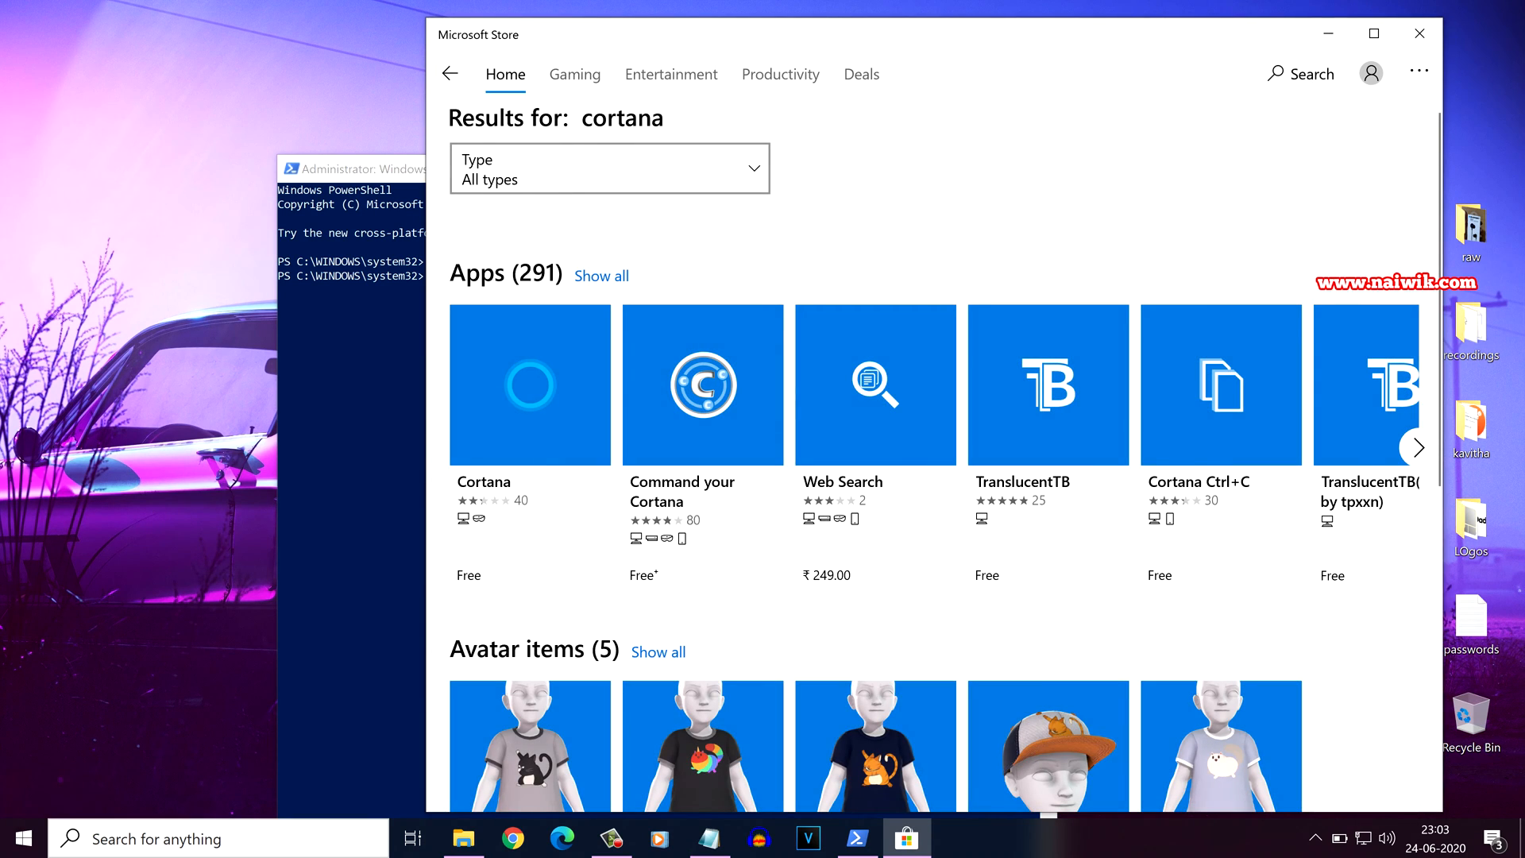
- Install Cortana from its store page, launch it and dismiss the welcome window
click(529, 384)
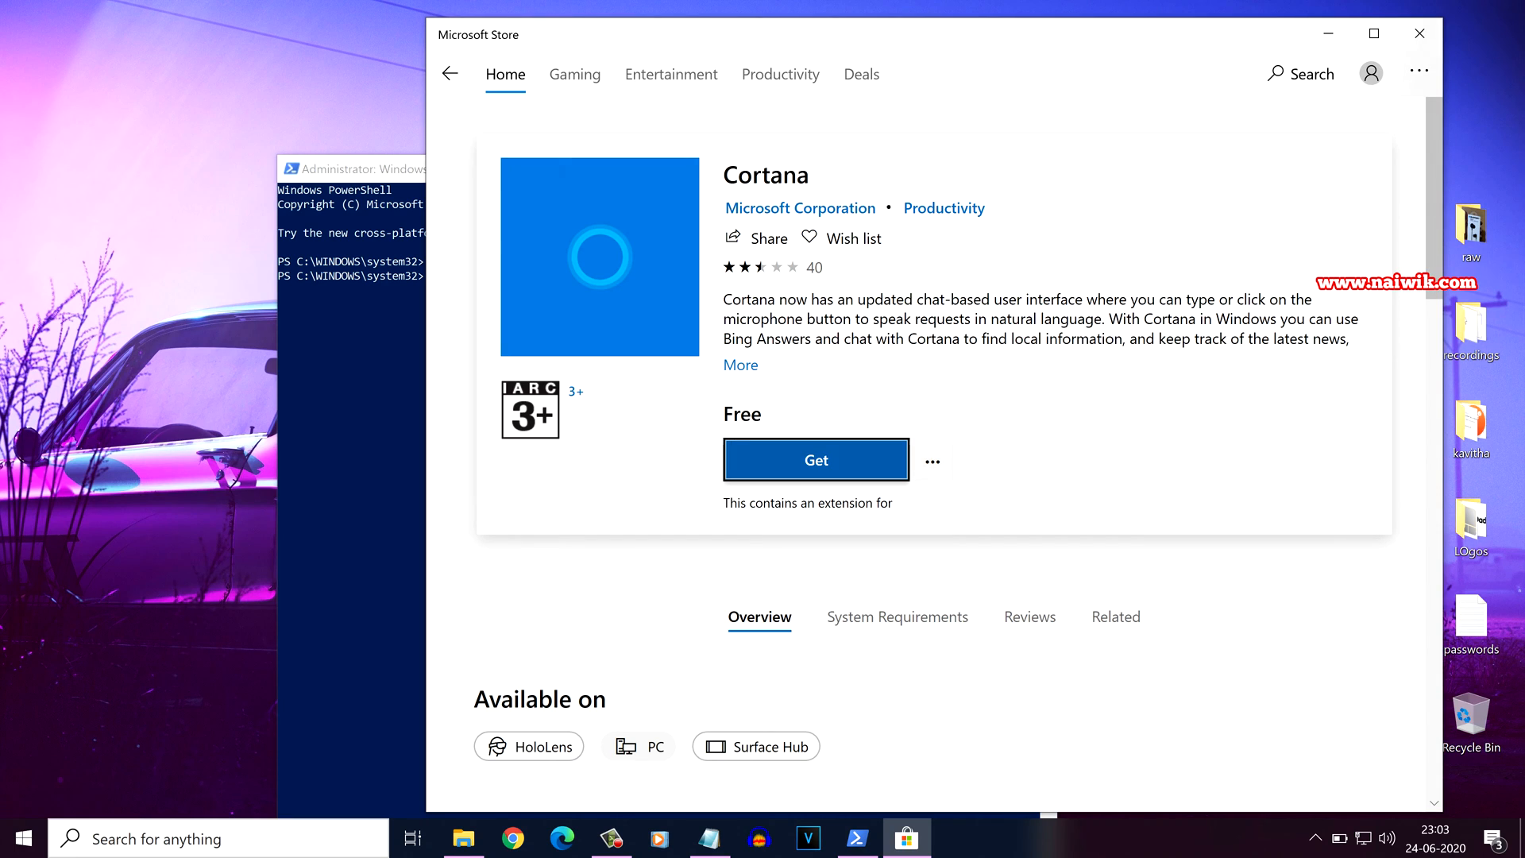
click(815, 459)
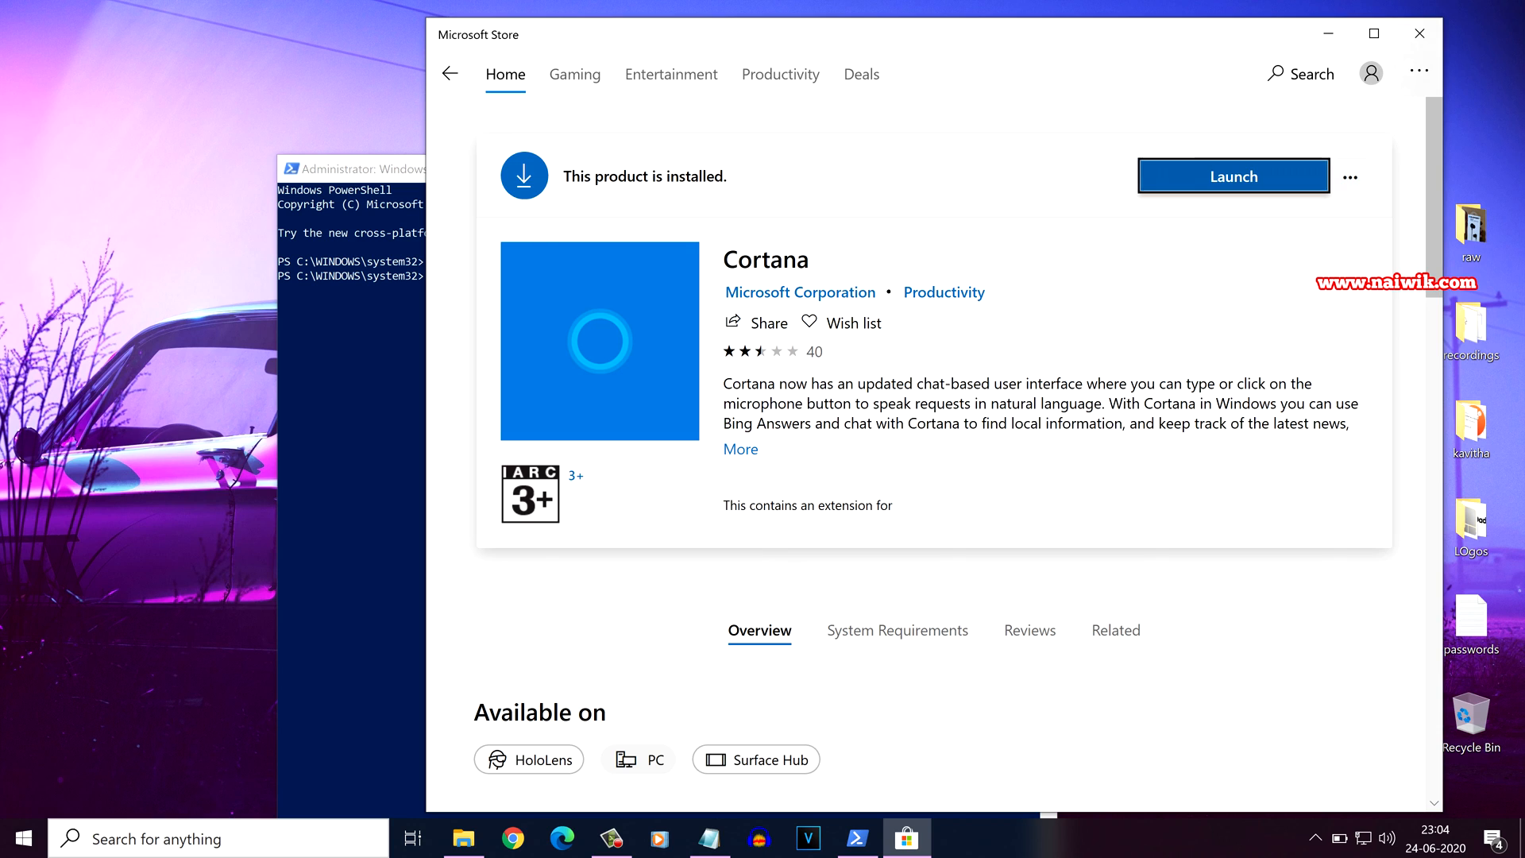
click(1232, 176)
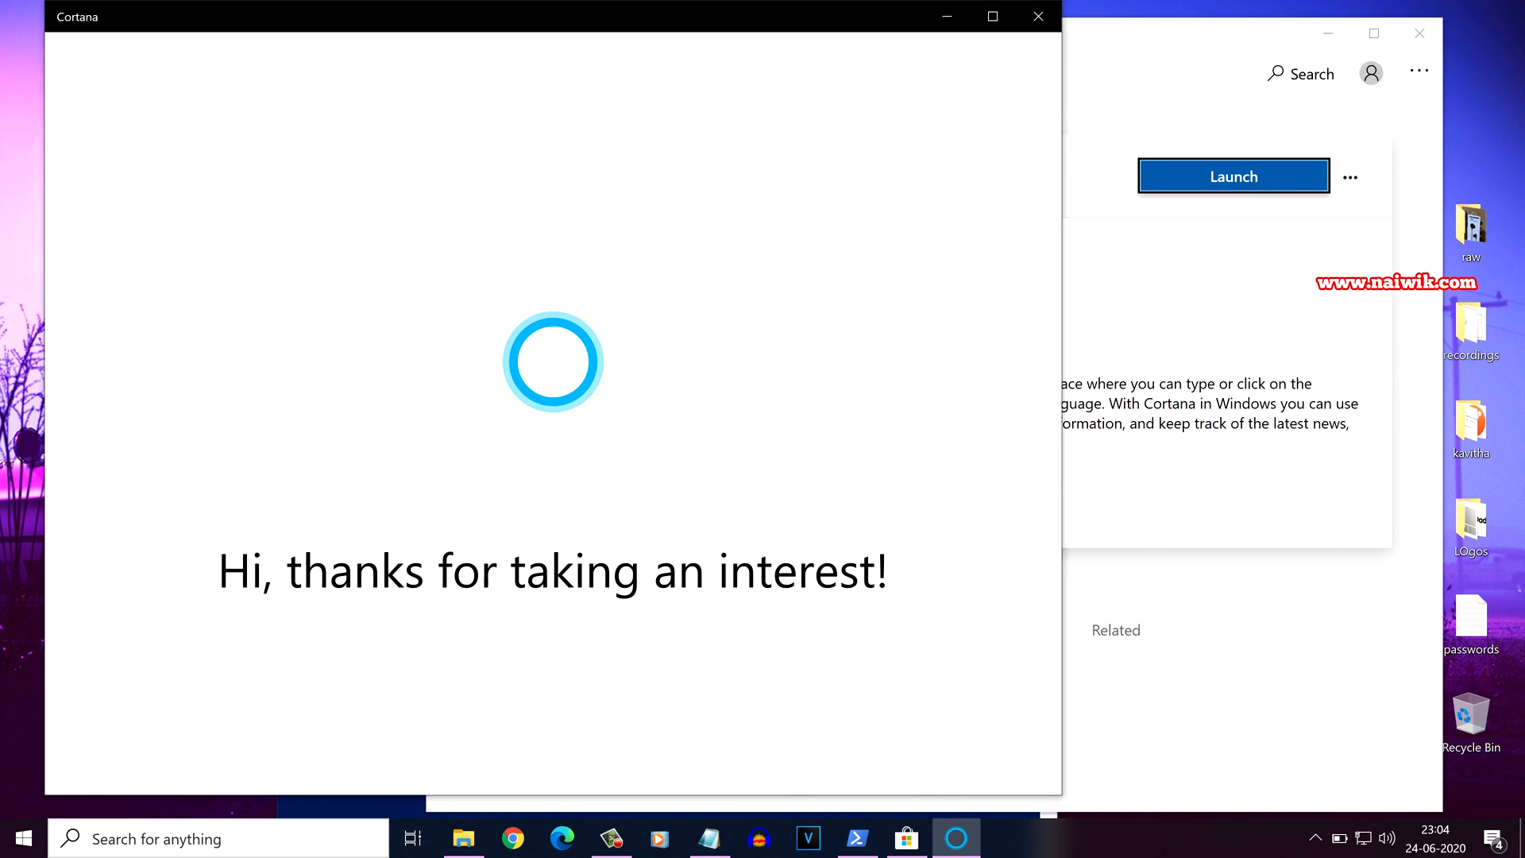
click(904, 837)
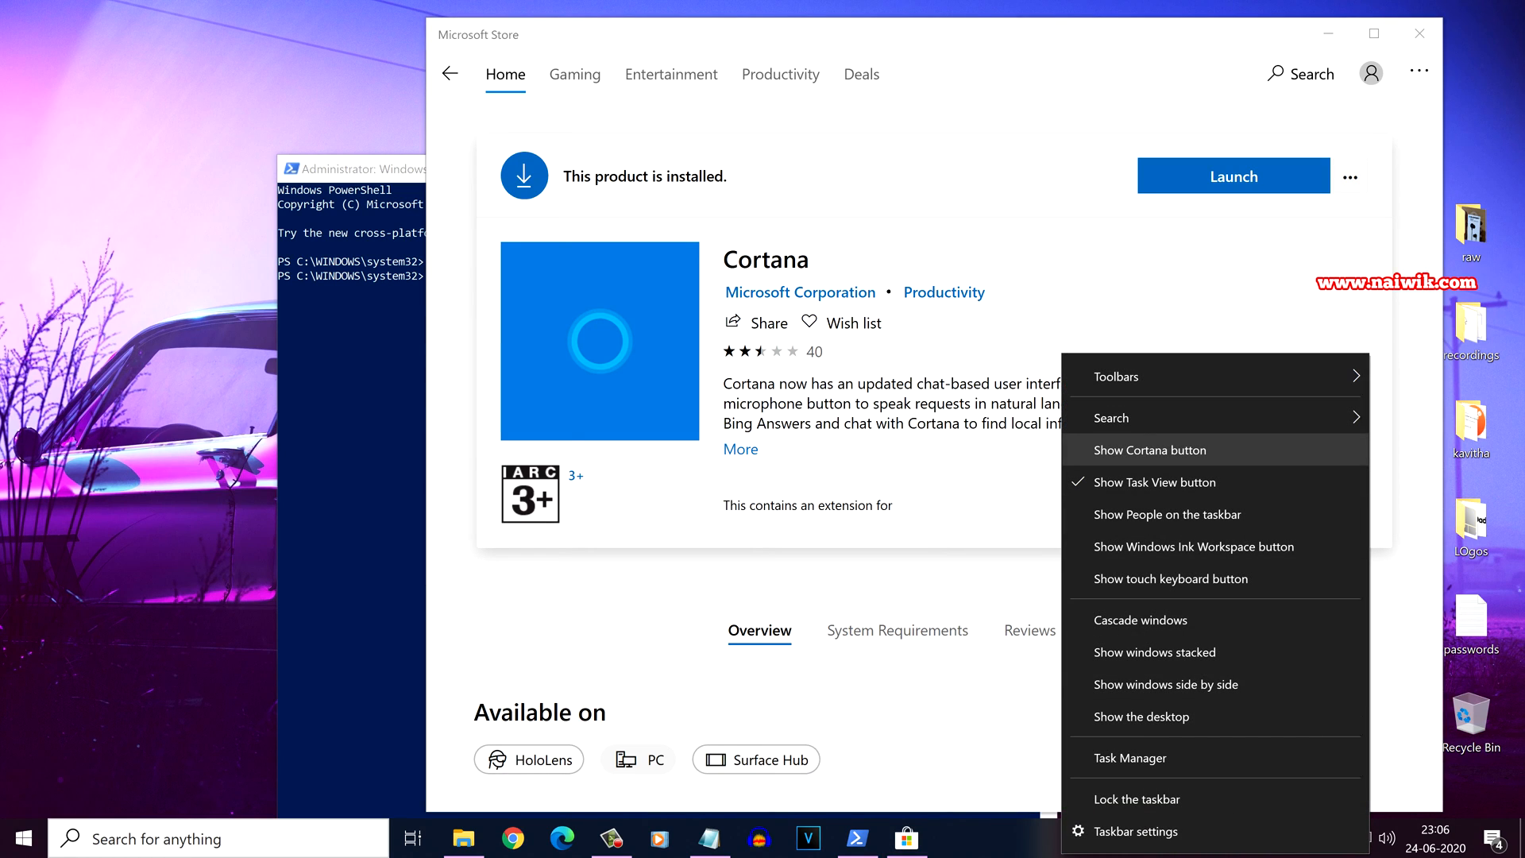
- Enable Show Cortana button on the taskbar and open Cortana to confirm it works
click(1149, 449)
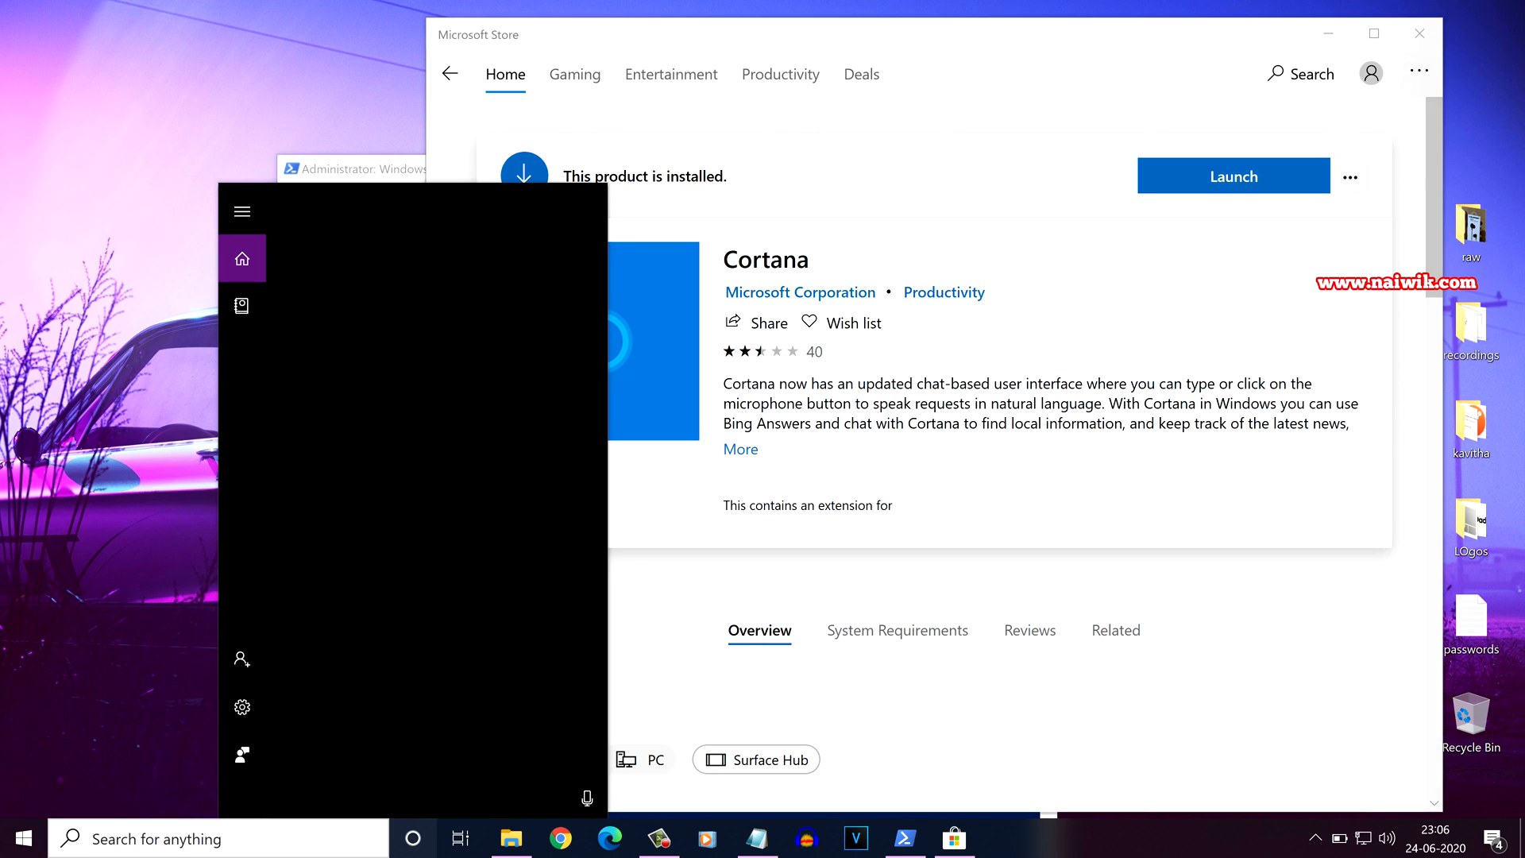
click(586, 795)
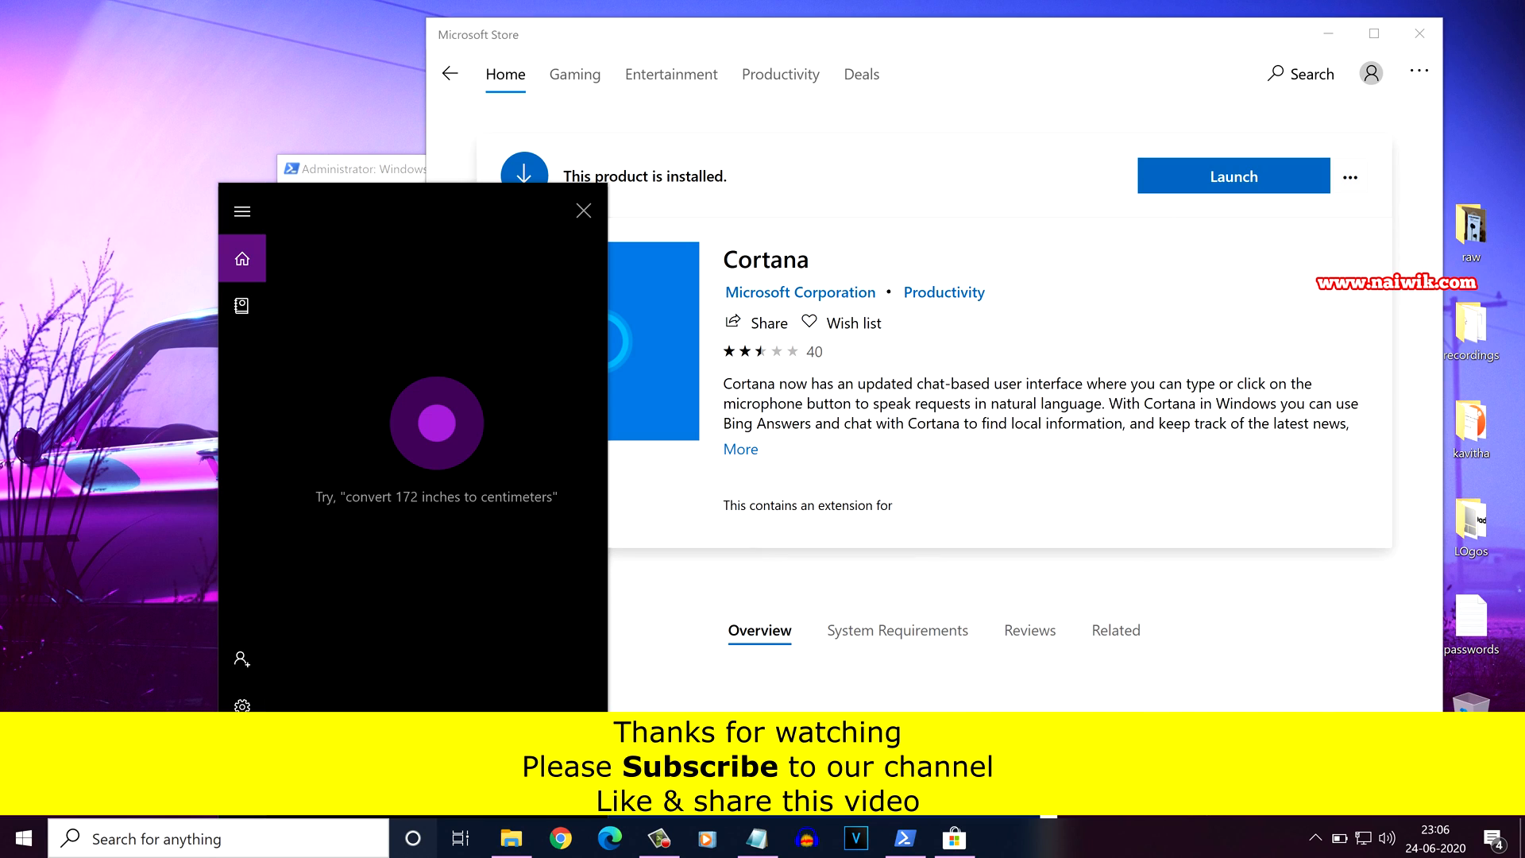
click(583, 209)
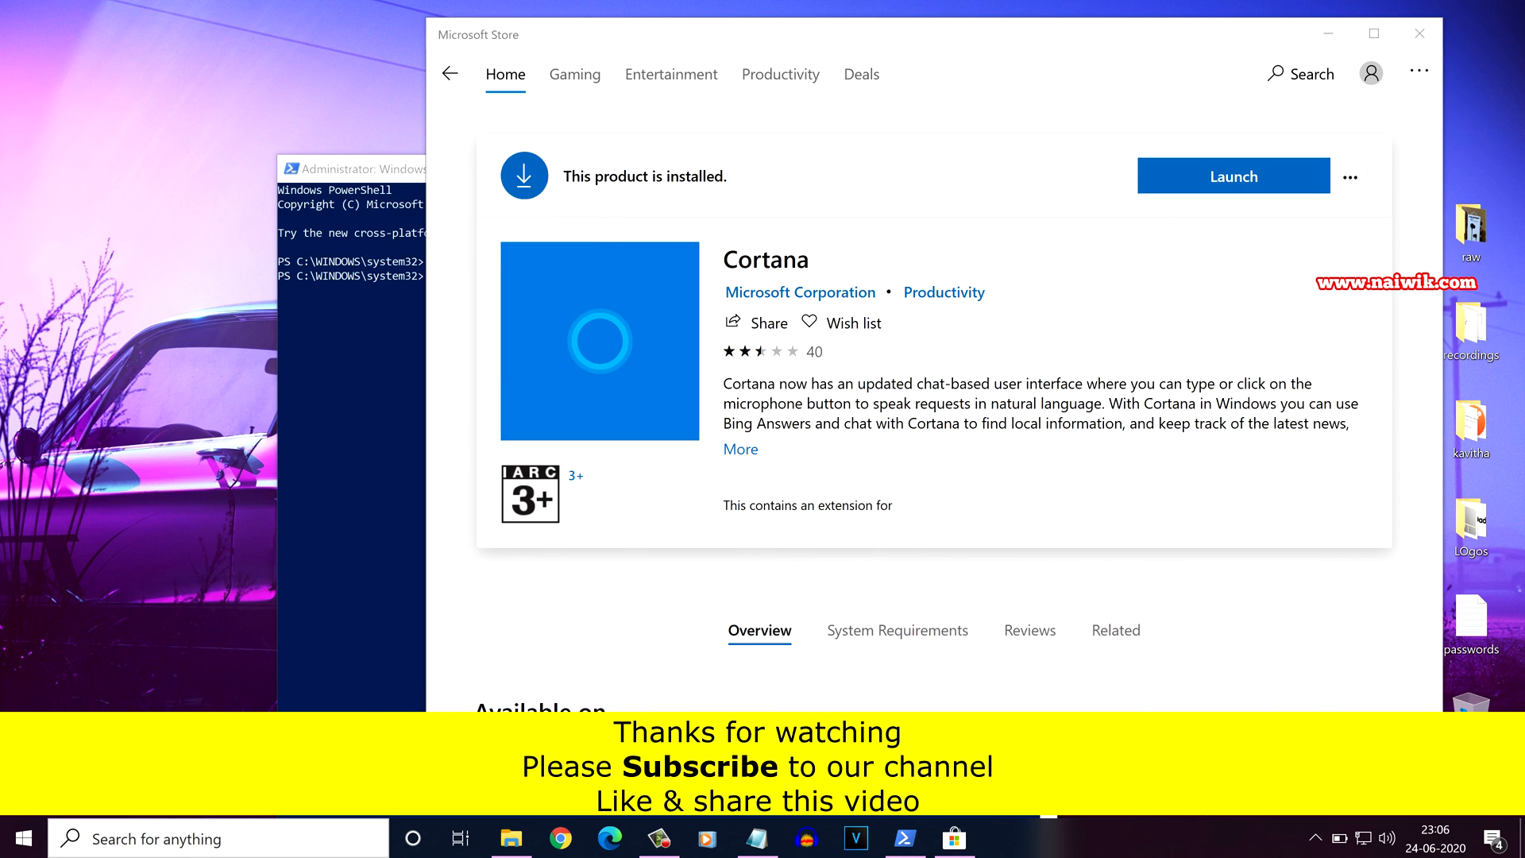